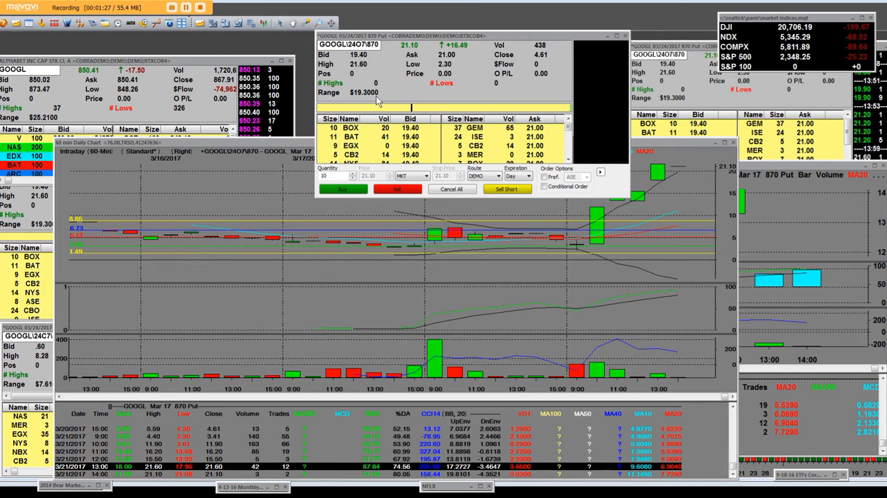
pyautogui.moveTo(458, 45)
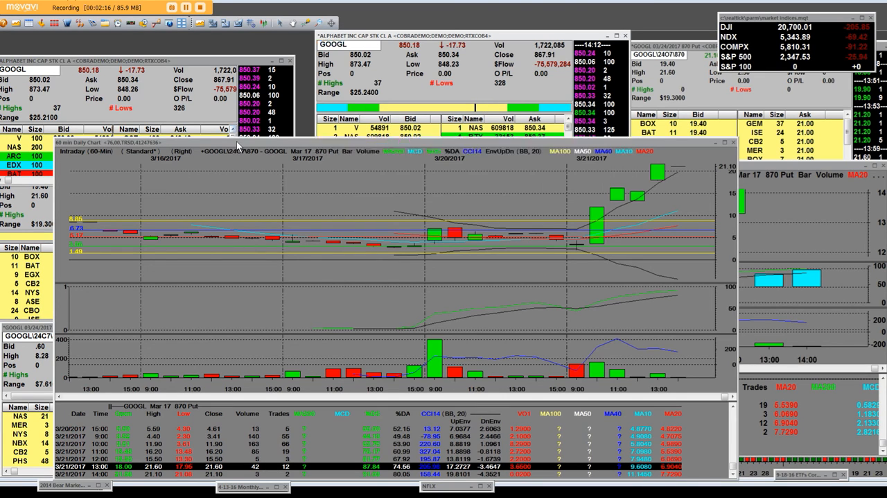
pyautogui.moveTo(614, 242)
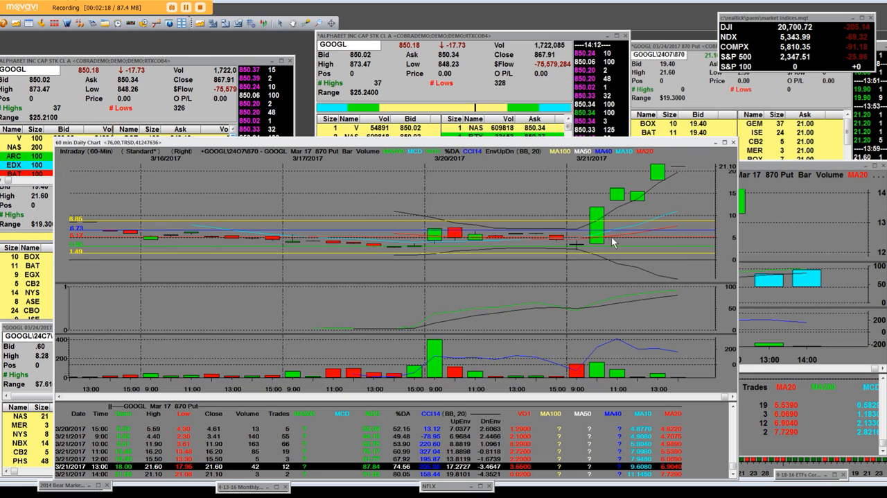
pyautogui.moveTo(587, 253)
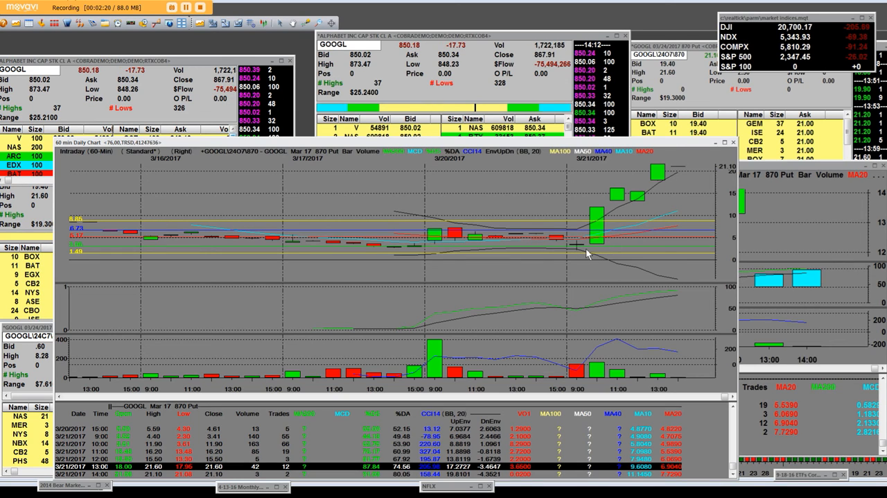